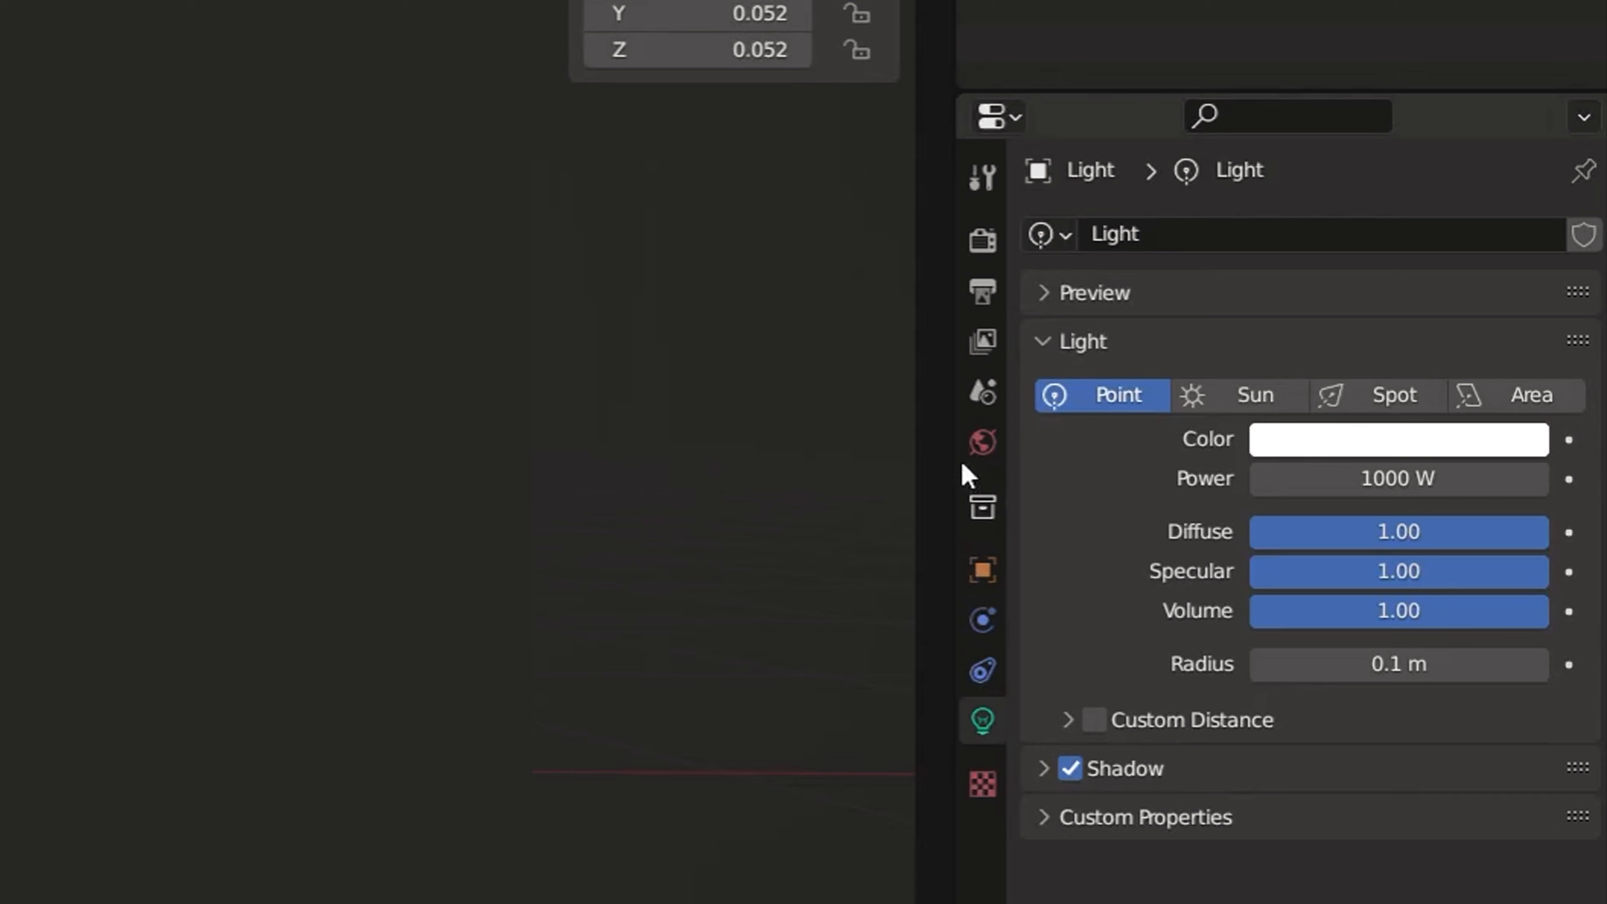
Drive the World background Color with an Environment Texture and load an HDRI image
click(982, 442)
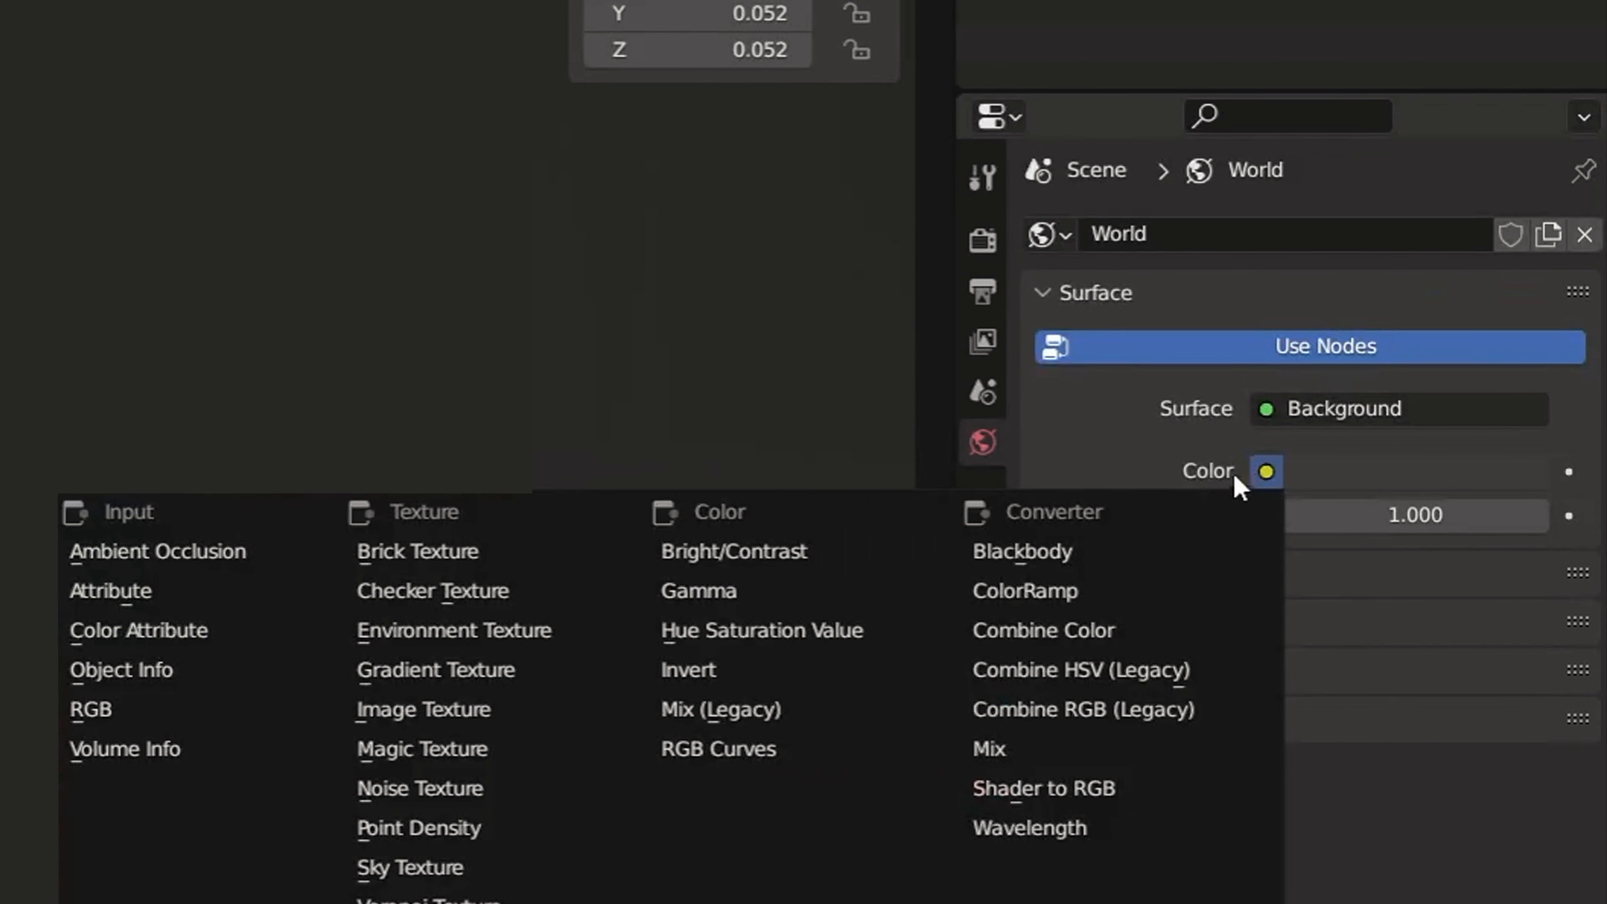
click(452, 630)
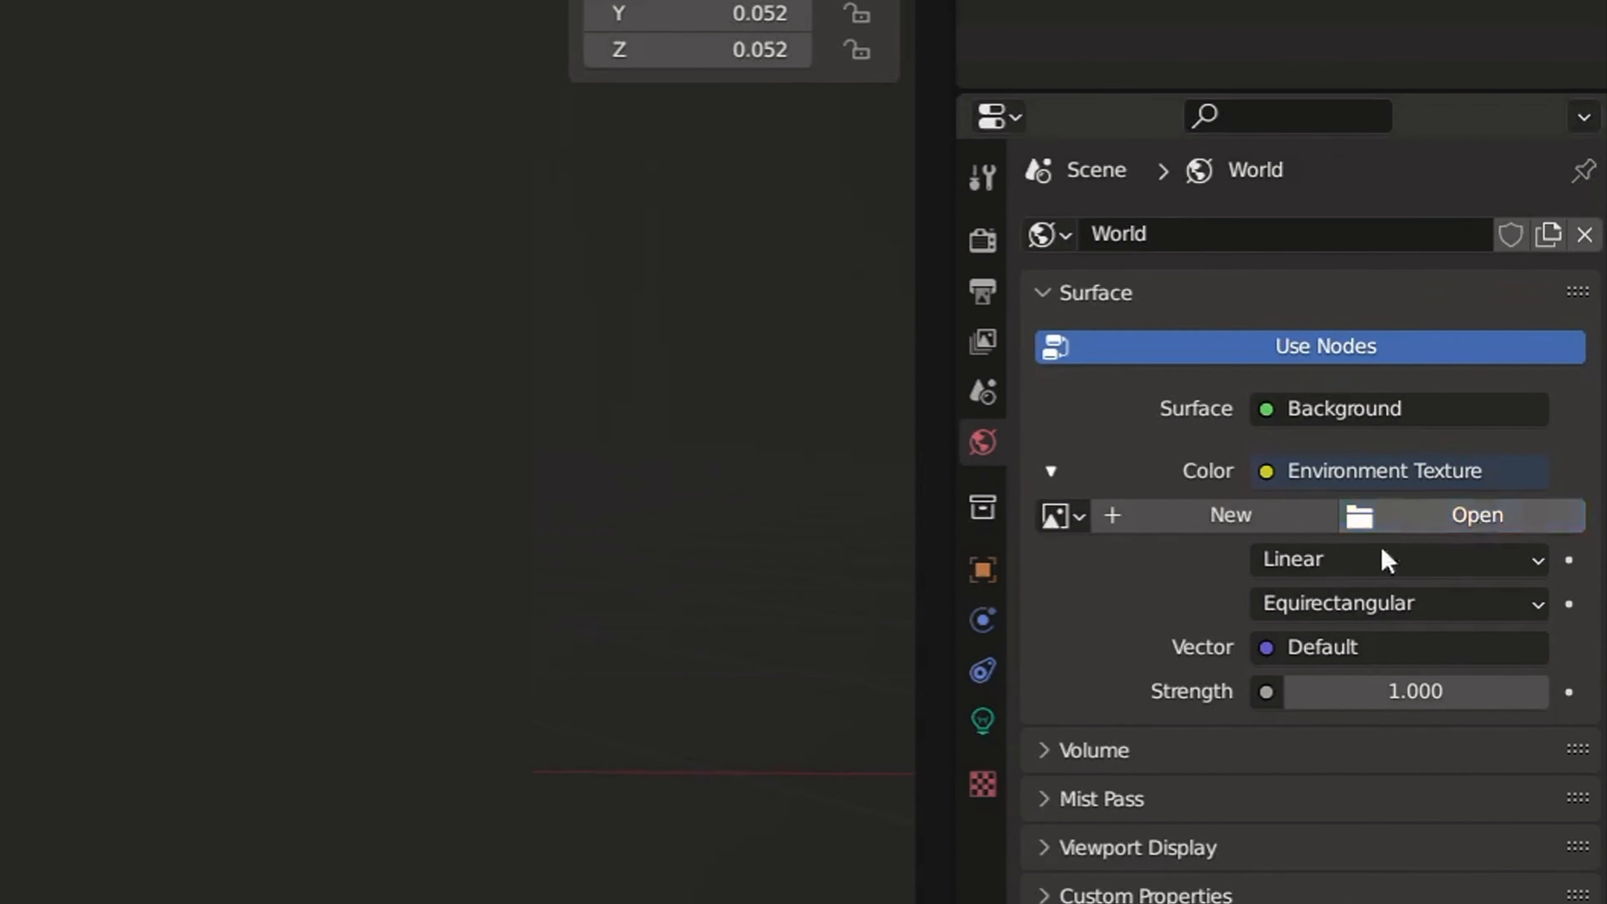
click(921, 244)
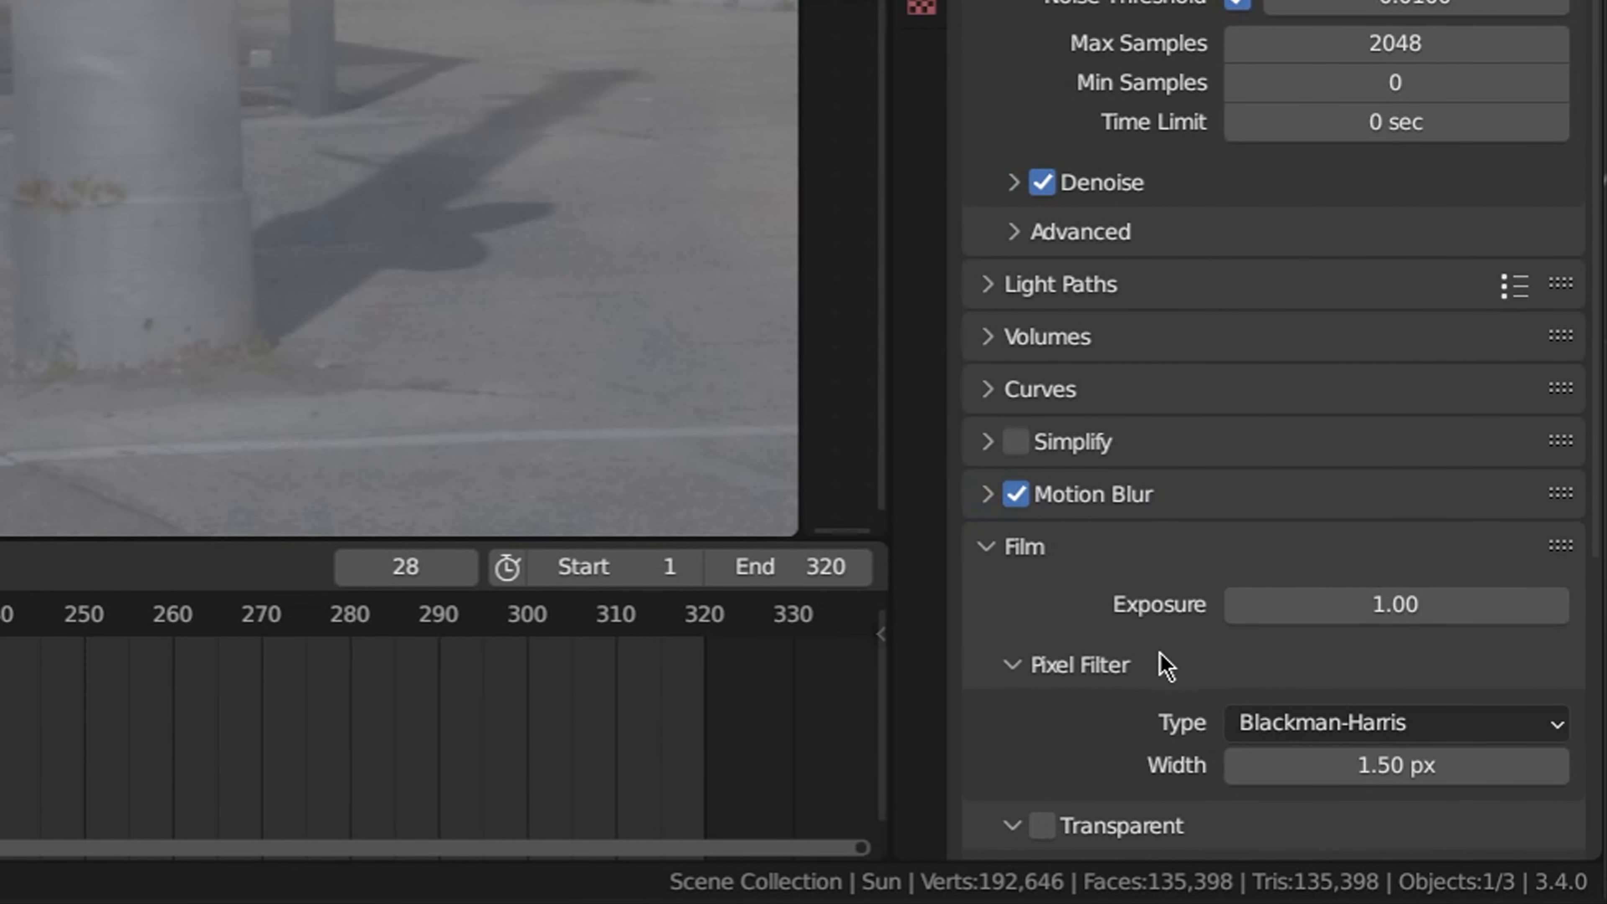
Enable Transparent under Film in Render Properties
click(1042, 826)
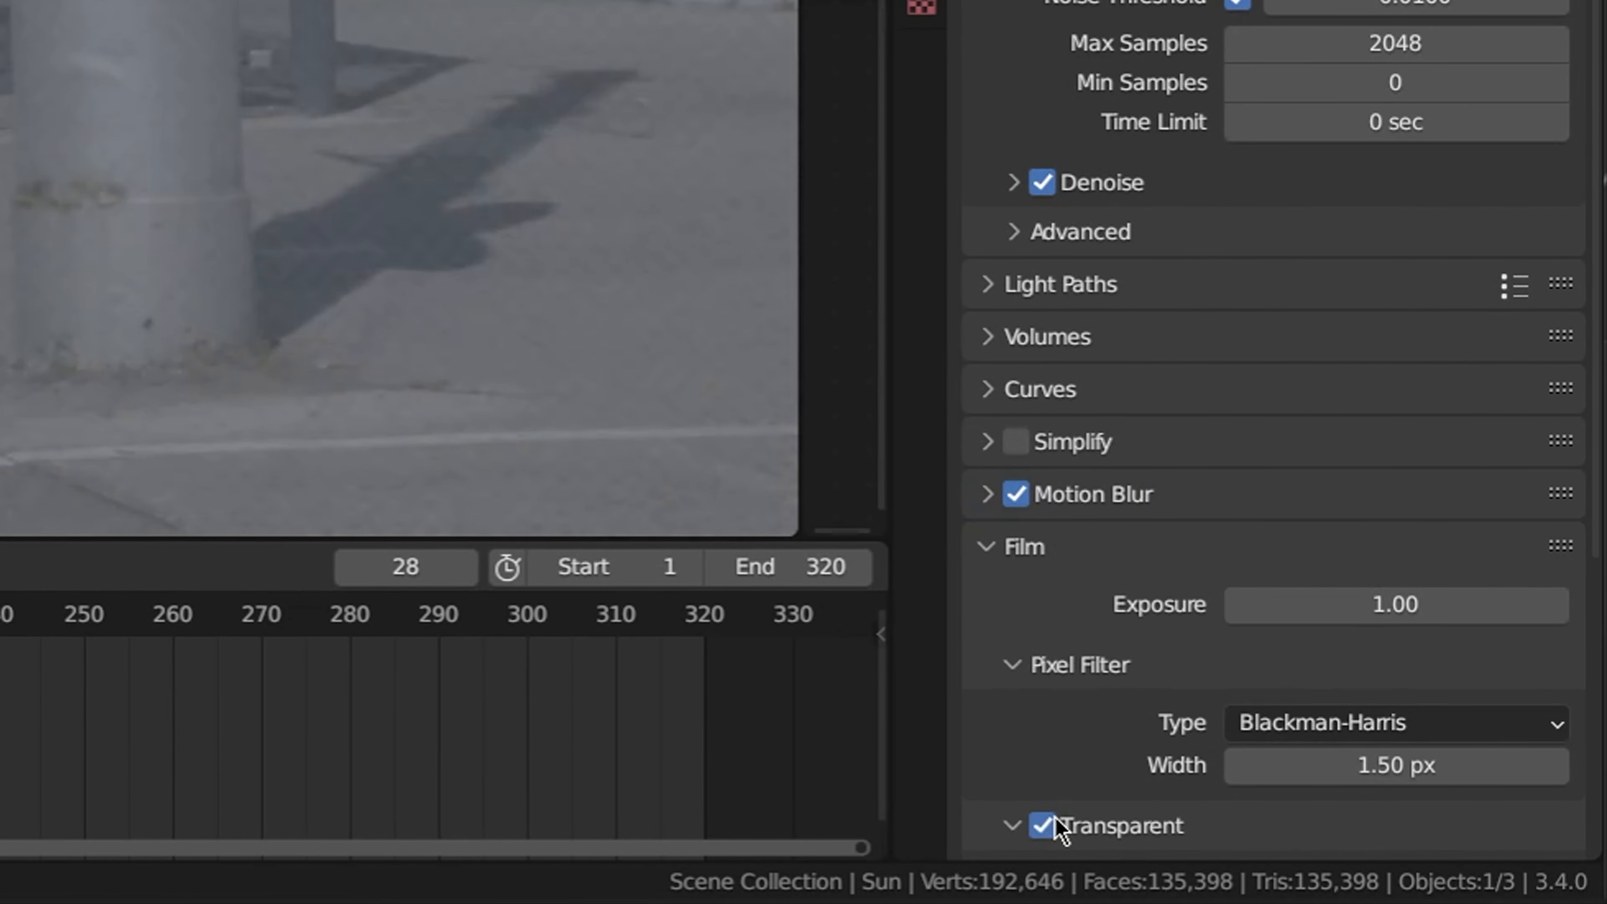